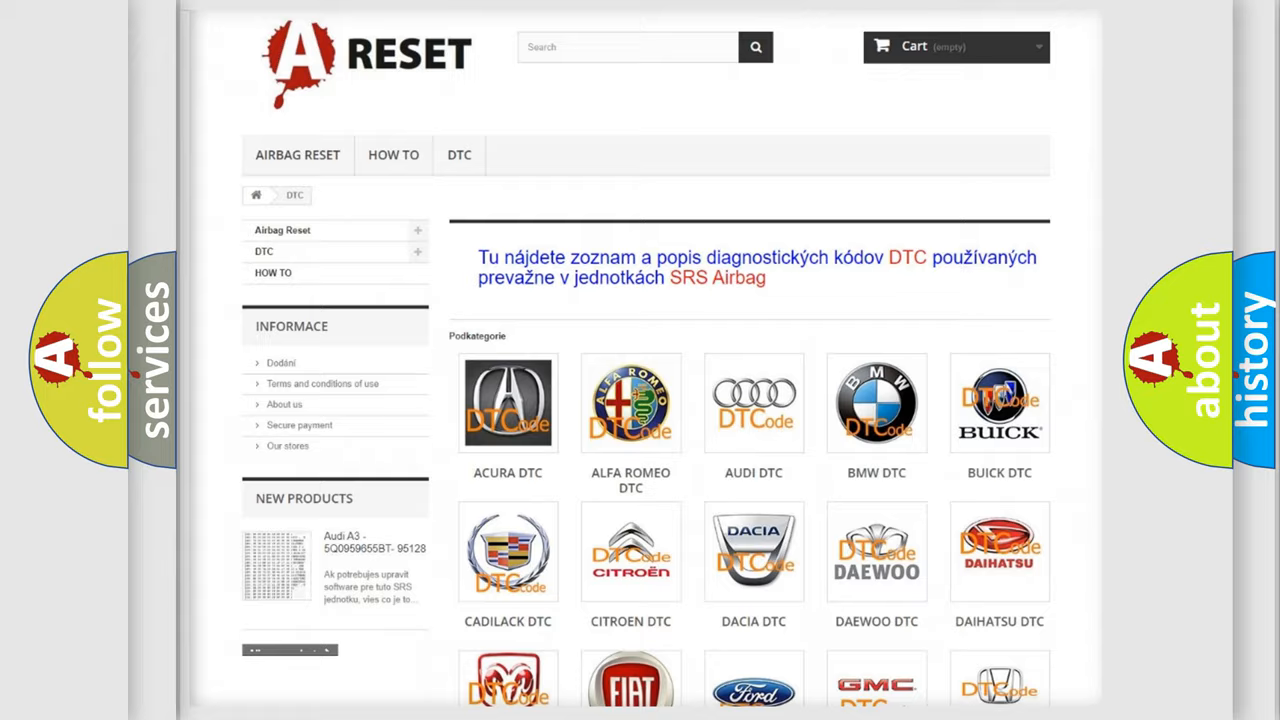
scroll("down", 3)
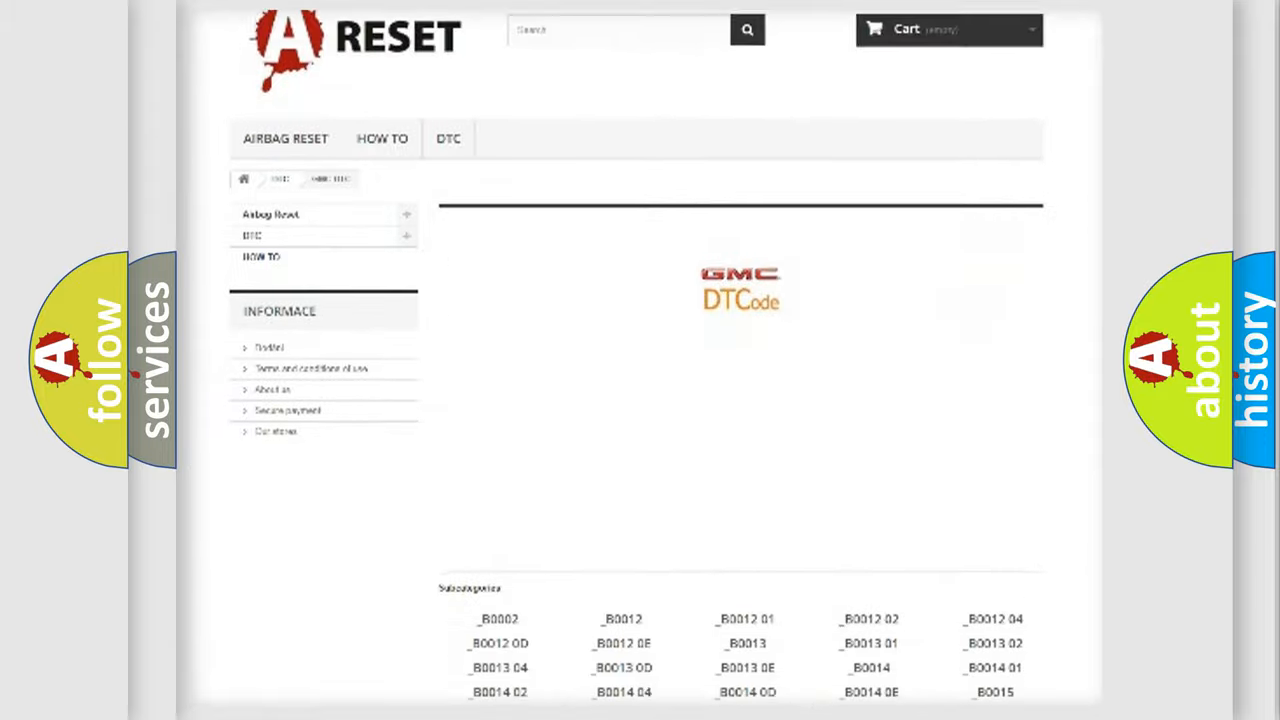
scroll("down", 3)
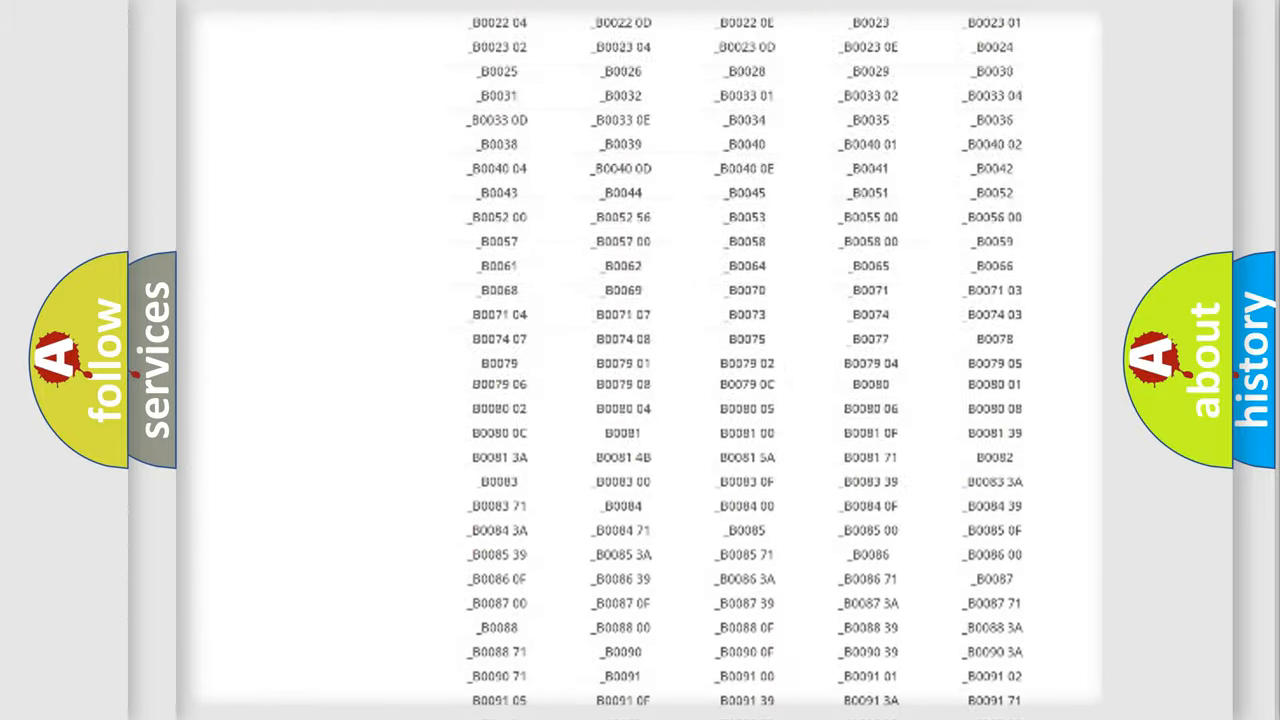
scroll("up", 3)
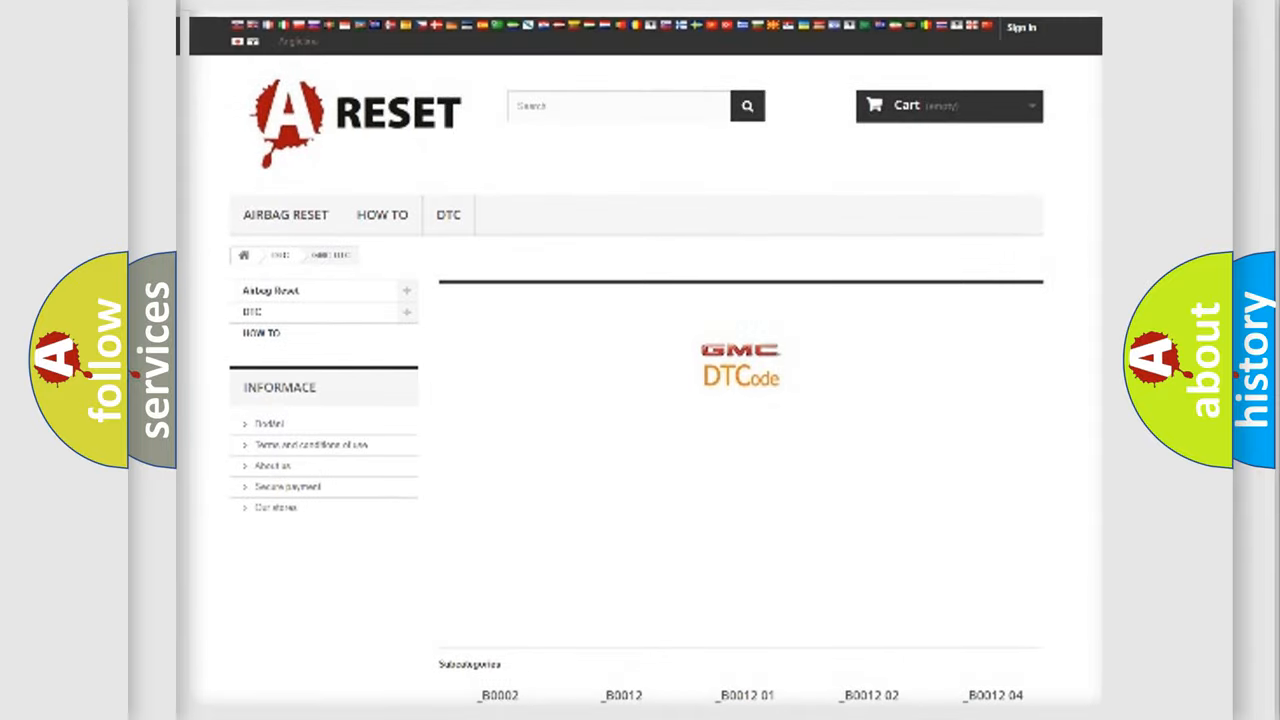